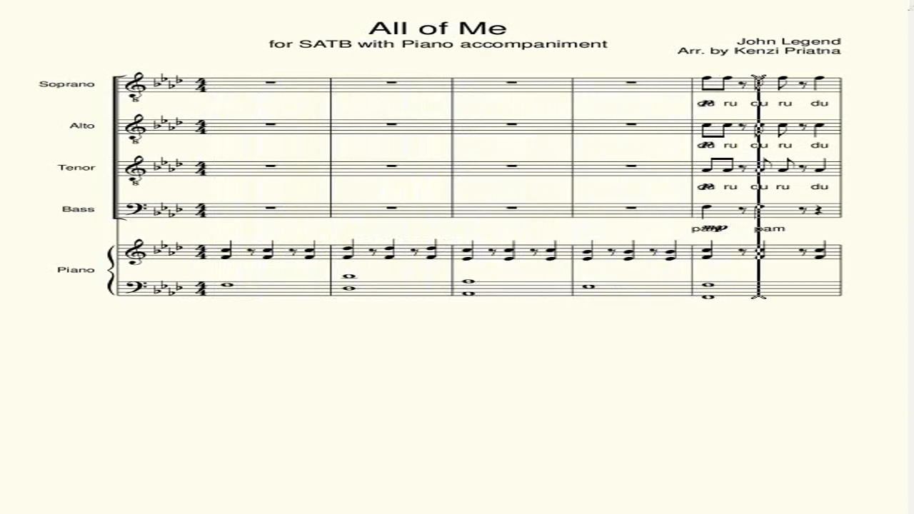
{"action": "scroll", "scroll_direction": "down", "scroll_amount": 3}
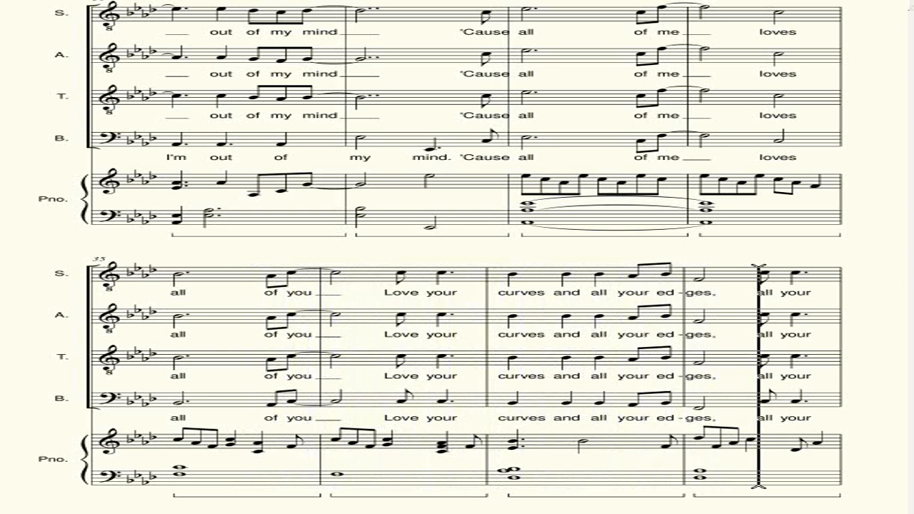
{"action": "scroll", "scroll_direction": "down", "scroll_amount": 3}
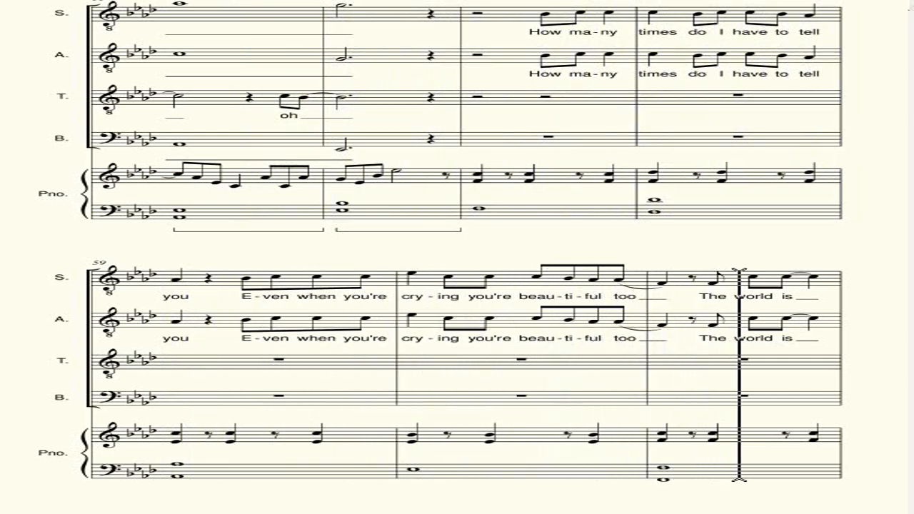
{"action": "scroll", "scroll_direction": "down", "scroll_amount": 3}
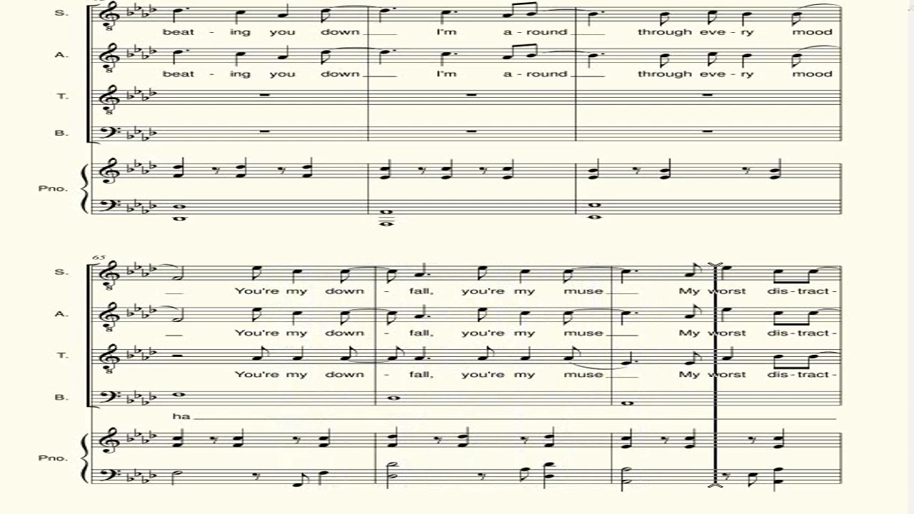
{"action": "scroll", "scroll_direction": "down", "scroll_amount": 3}
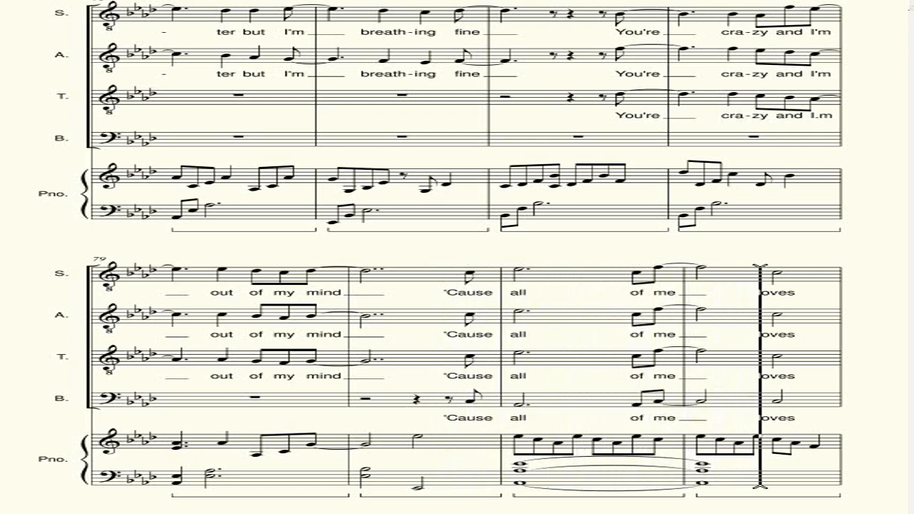
{"action": "scroll", "scroll_direction": "down", "scroll_amount": 3}
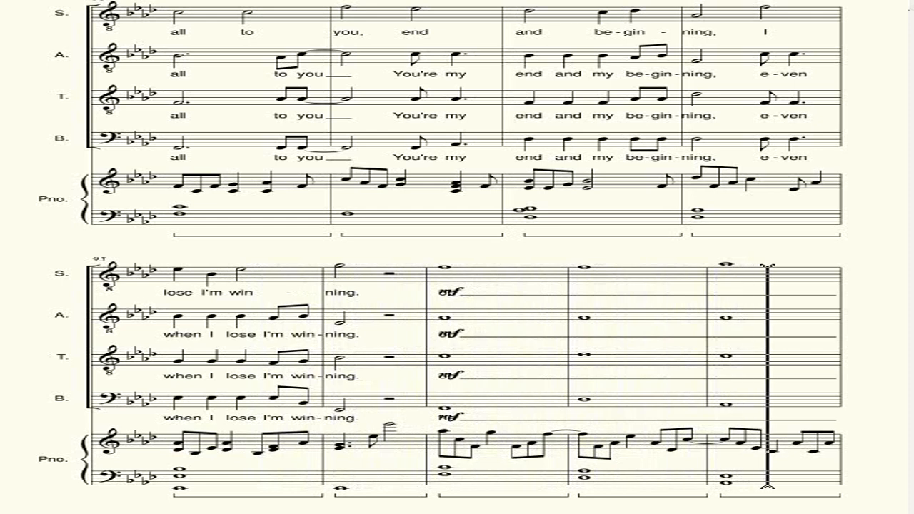
{"action": "scroll", "scroll_direction": "down", "scroll_amount": 3}
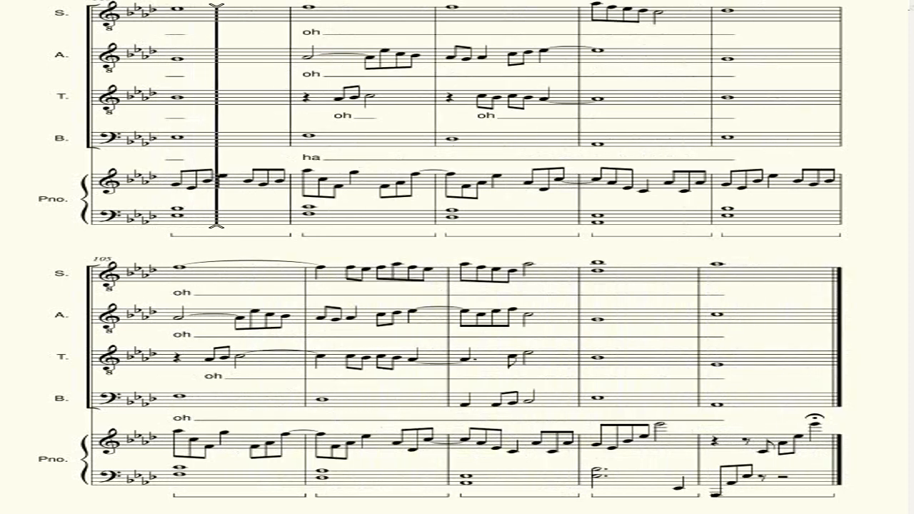